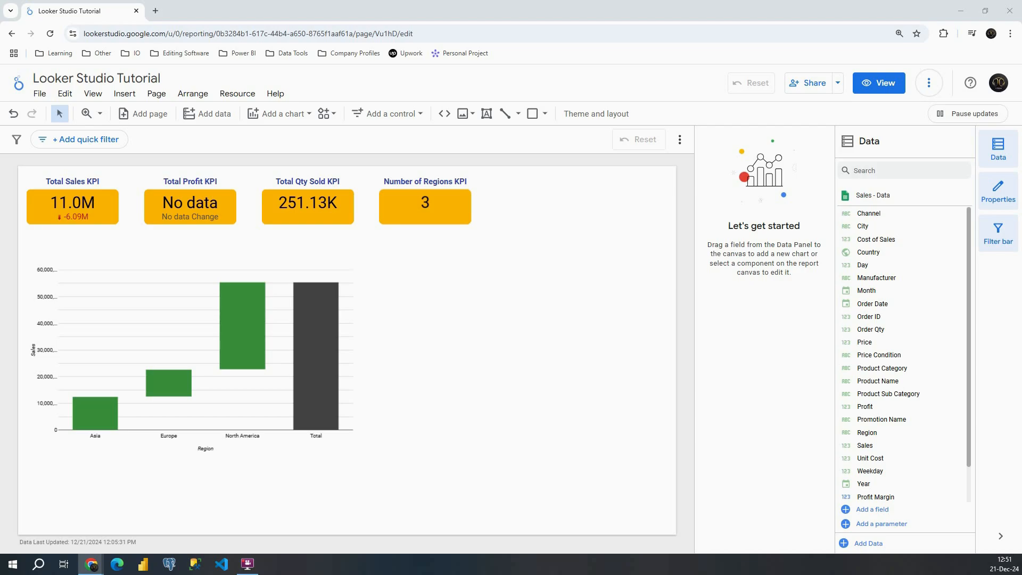
mouse_move(279, 114)
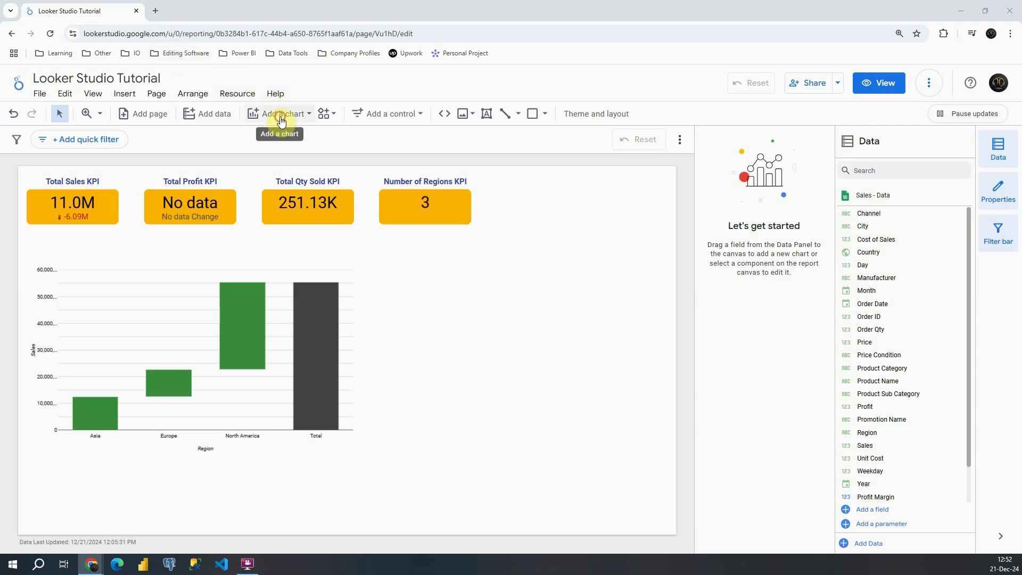
- Place a gauge chart on the canvas beside the regional bar chart
left_click(279, 113)
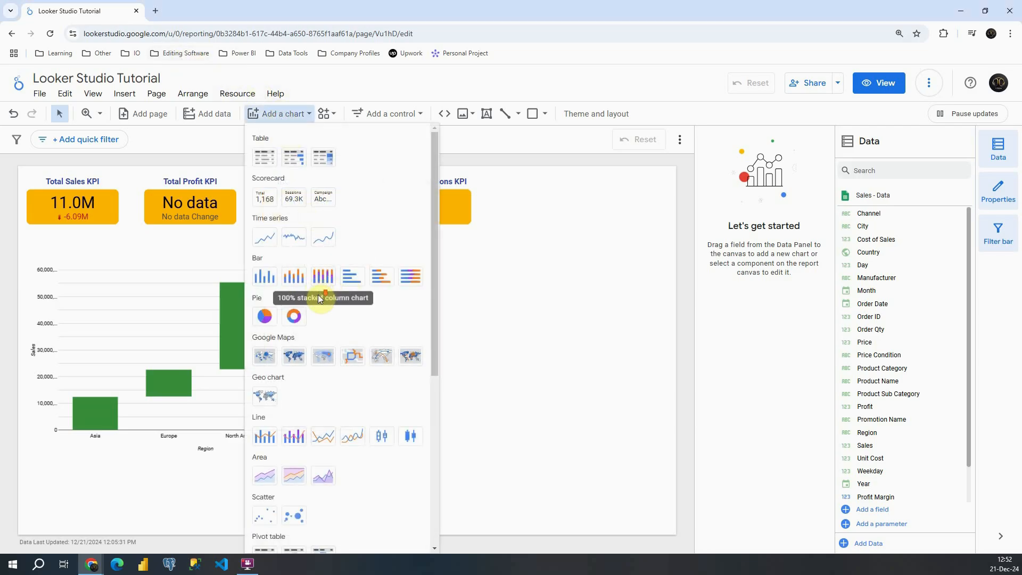
scroll("down", 3)
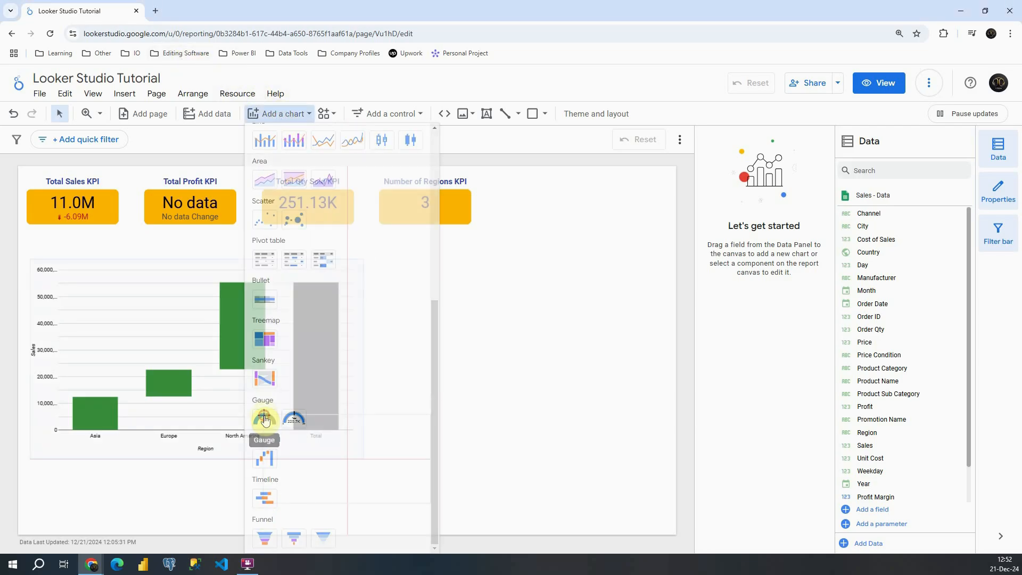
left_click(412, 262)
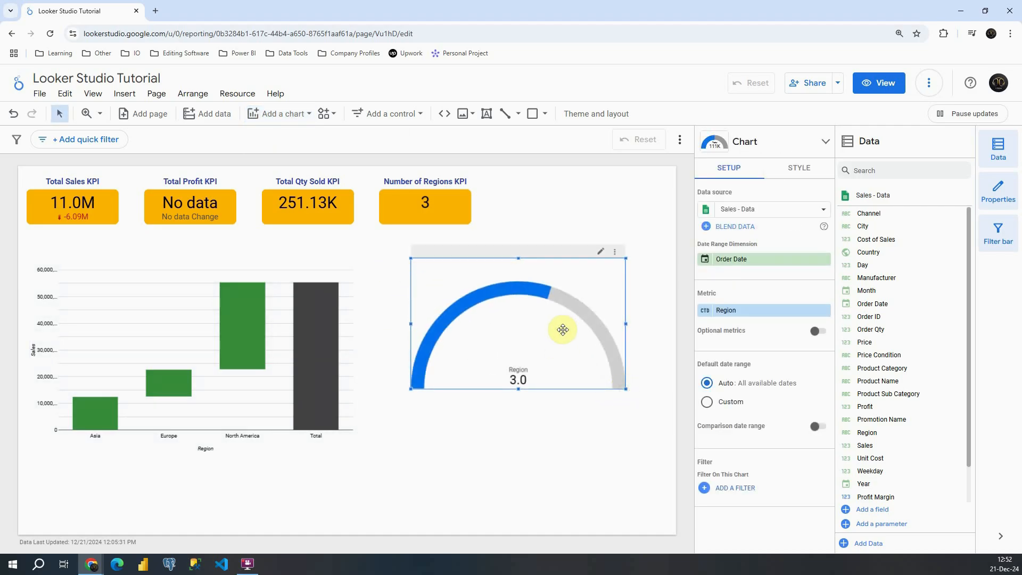
mouse_move(711, 297)
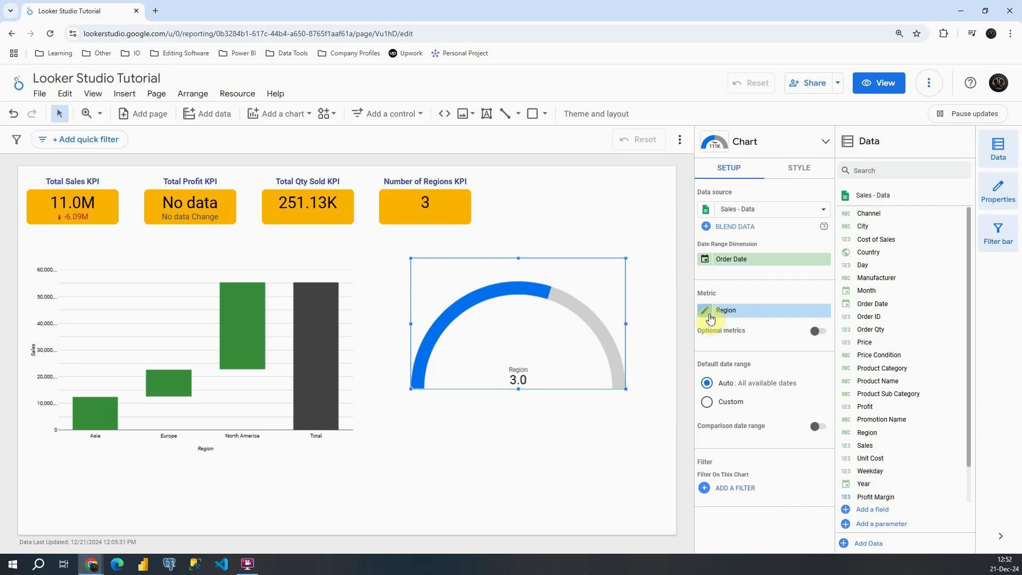
mouse_move(883, 406)
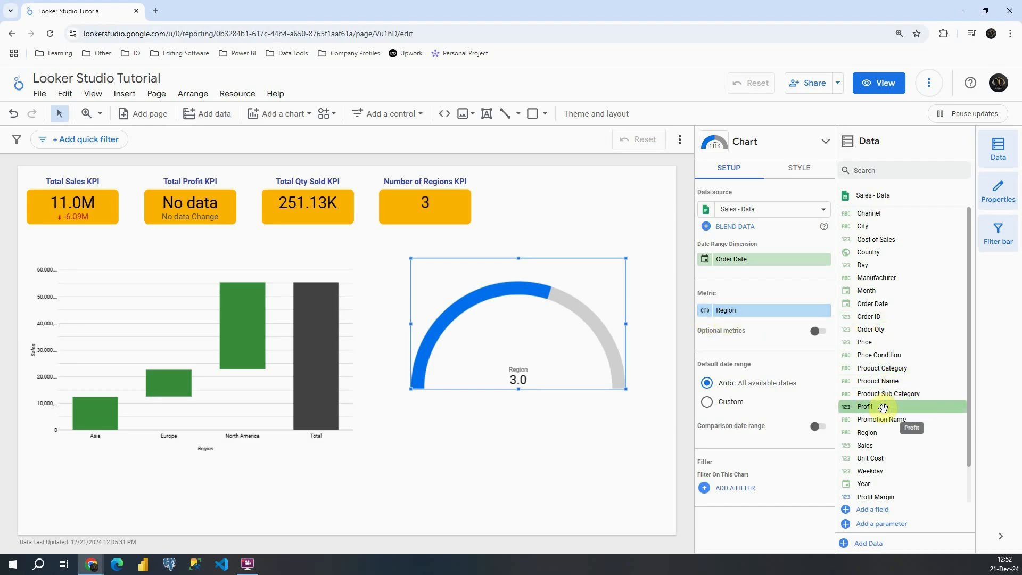
- Replace the gauge's Region metric with the Profit field
left_click(866, 406)
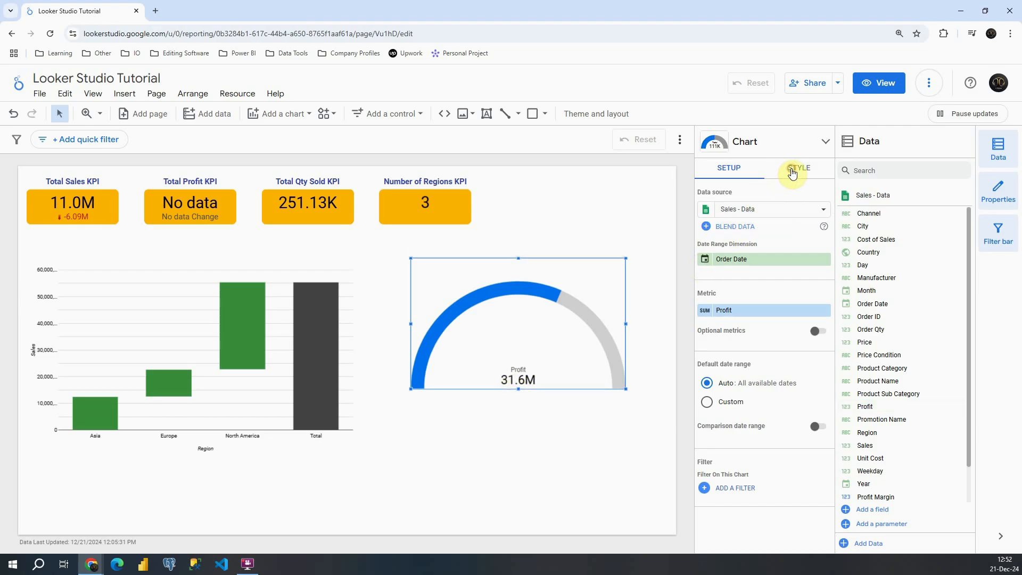
- Set the gauge bar colour to olive, keeping Profit shown compactly as 31.6M
left_click(799, 168)
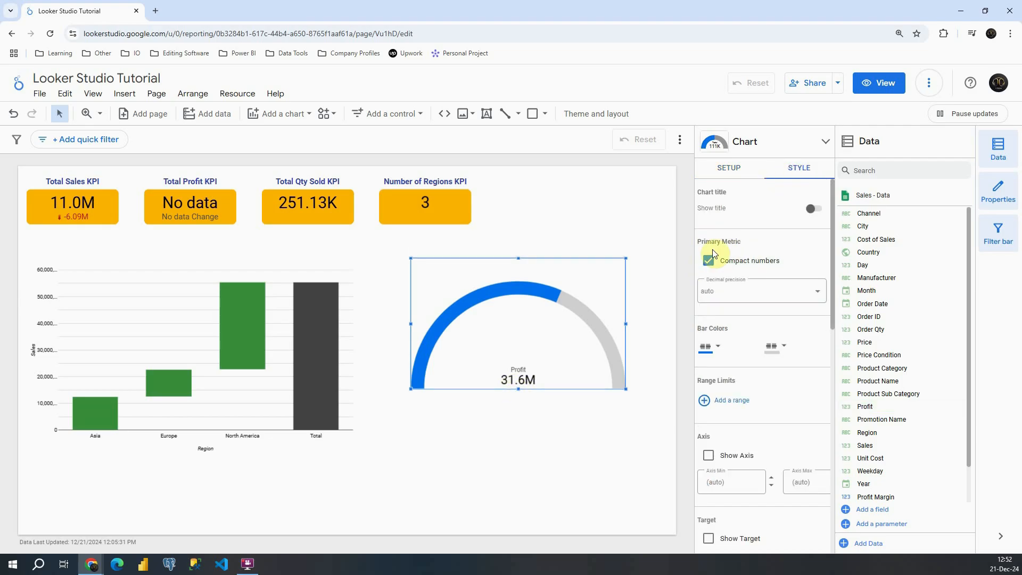
left_click(708, 261)
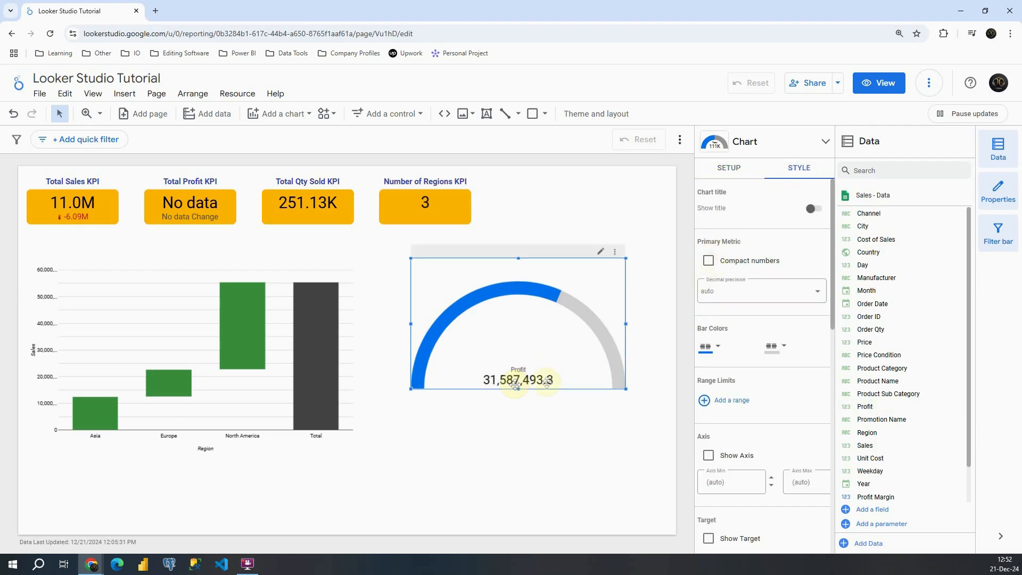
left_click(708, 260)
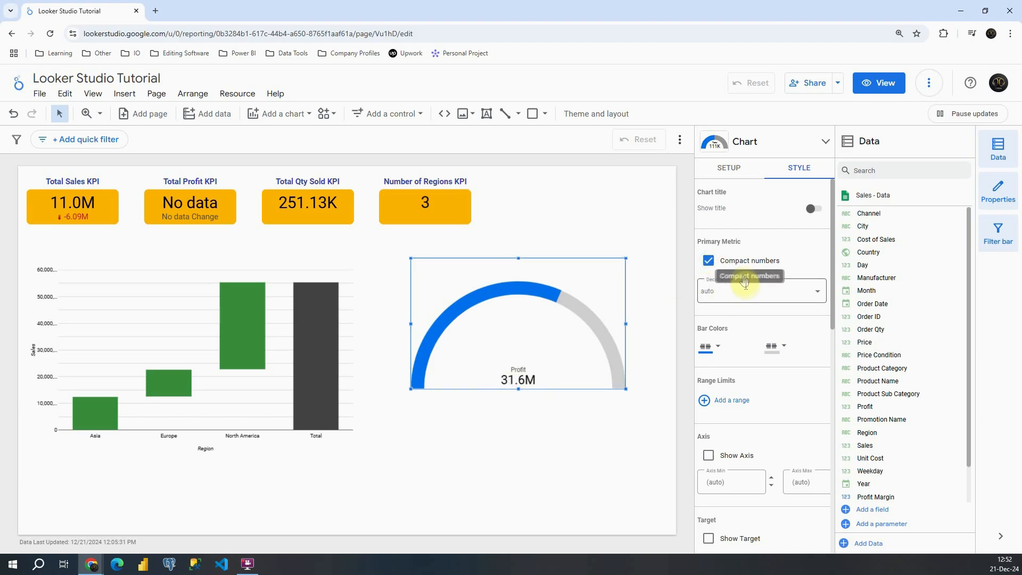
left_click(717, 236)
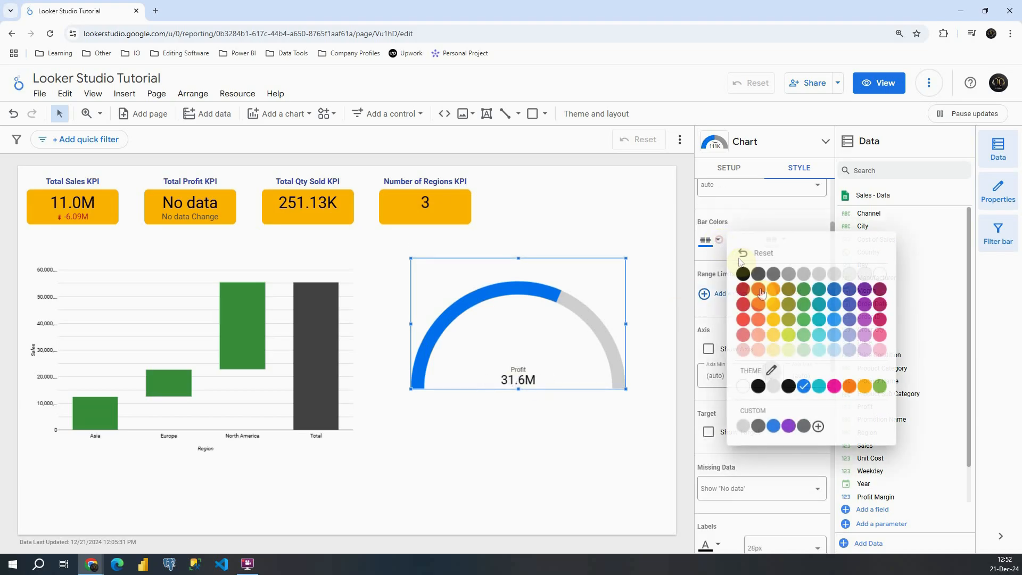
left_click(774, 288)
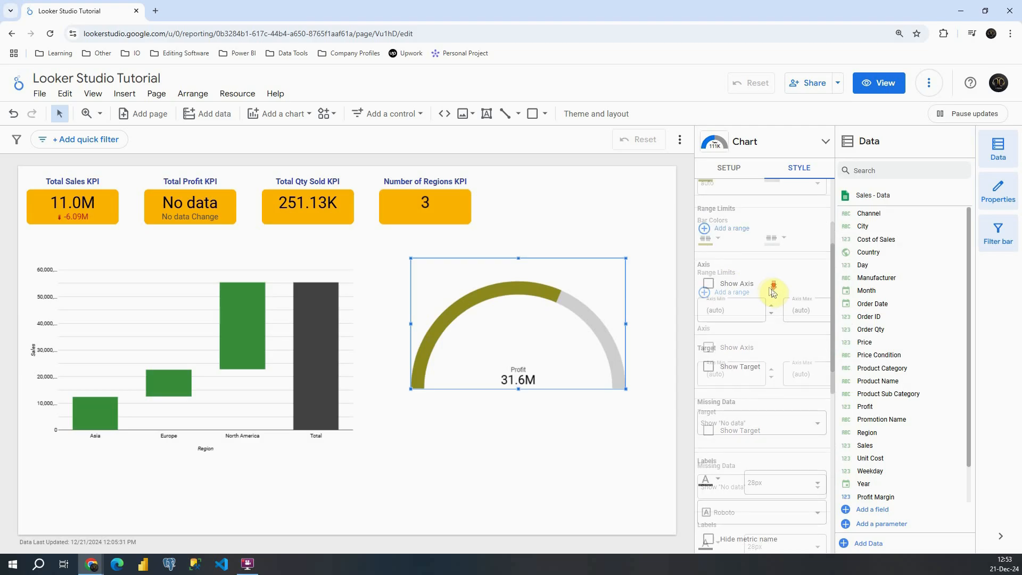
scroll("up", 3)
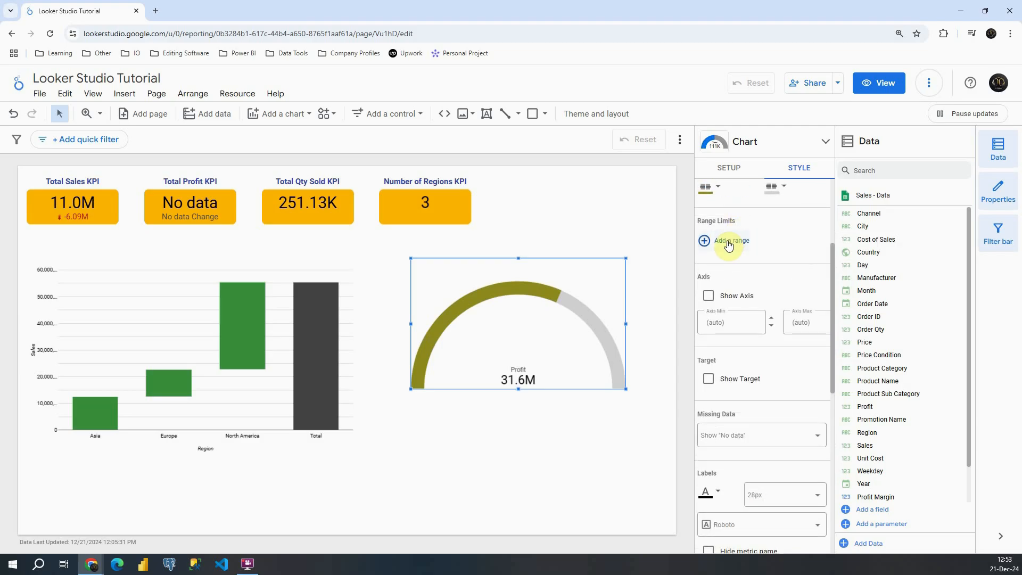
- Add Range 1 as the gauge's 50M upper limit
left_click(730, 241)
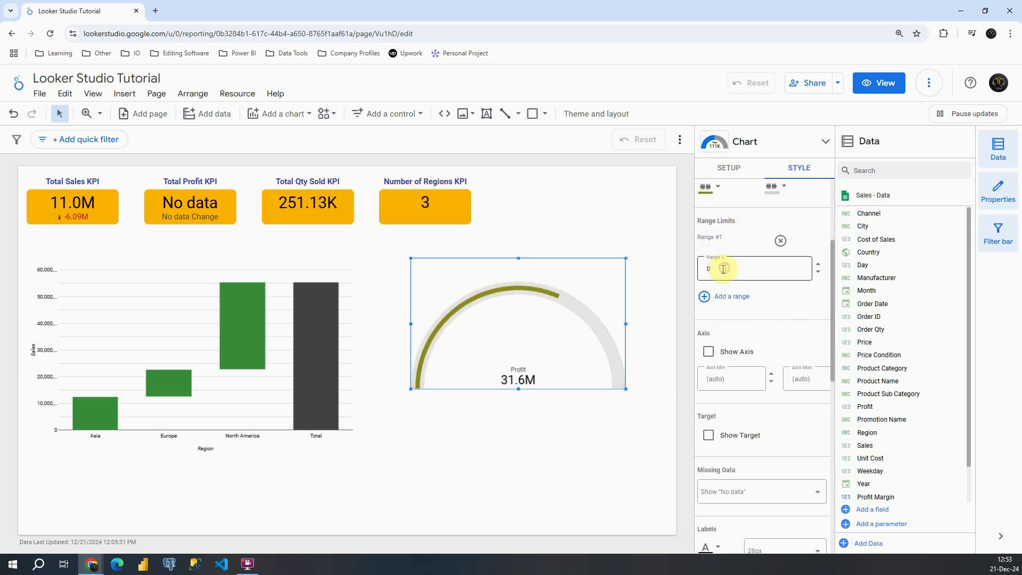
type("500")
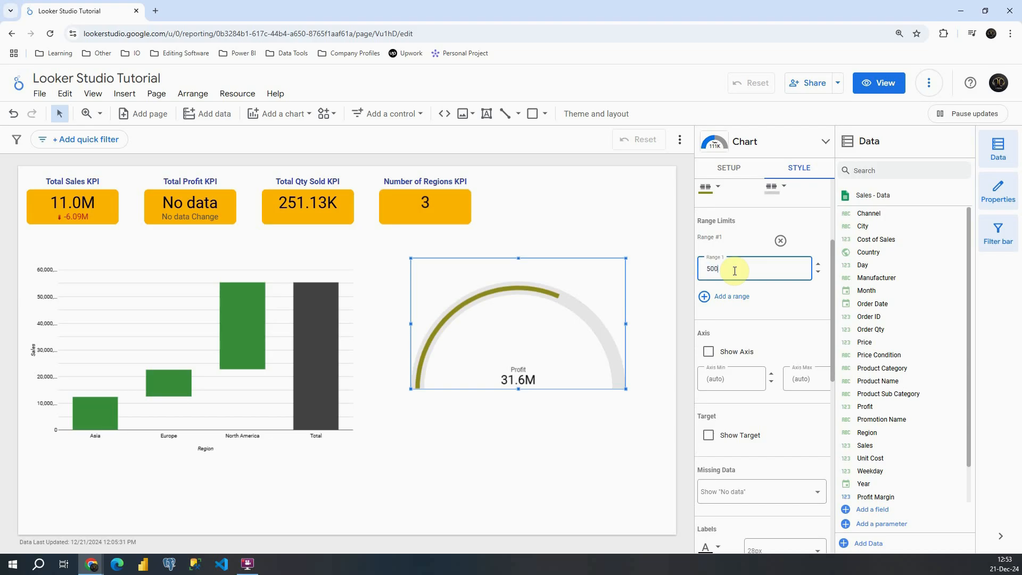
type("0000000")
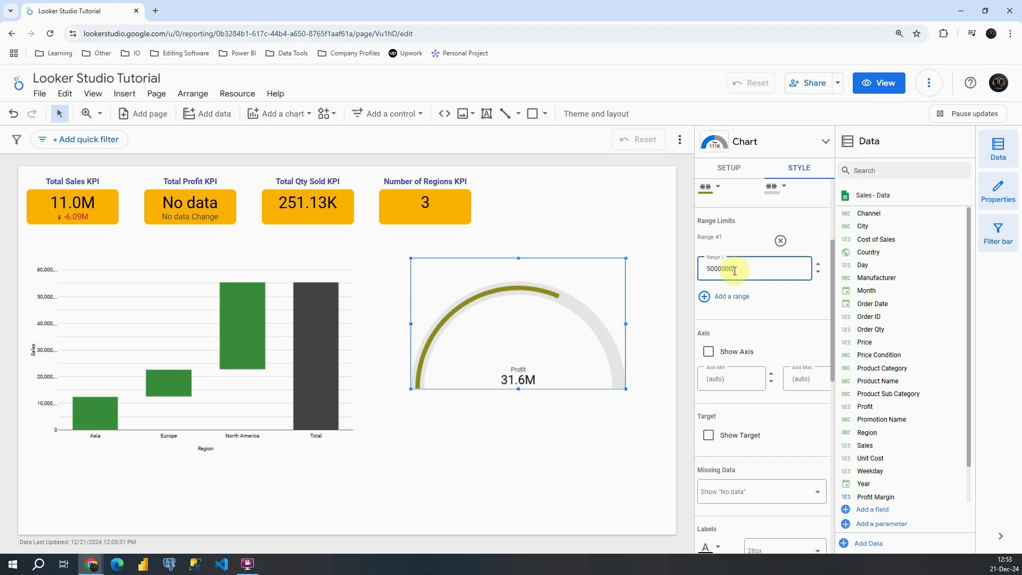
scroll("down", 3)
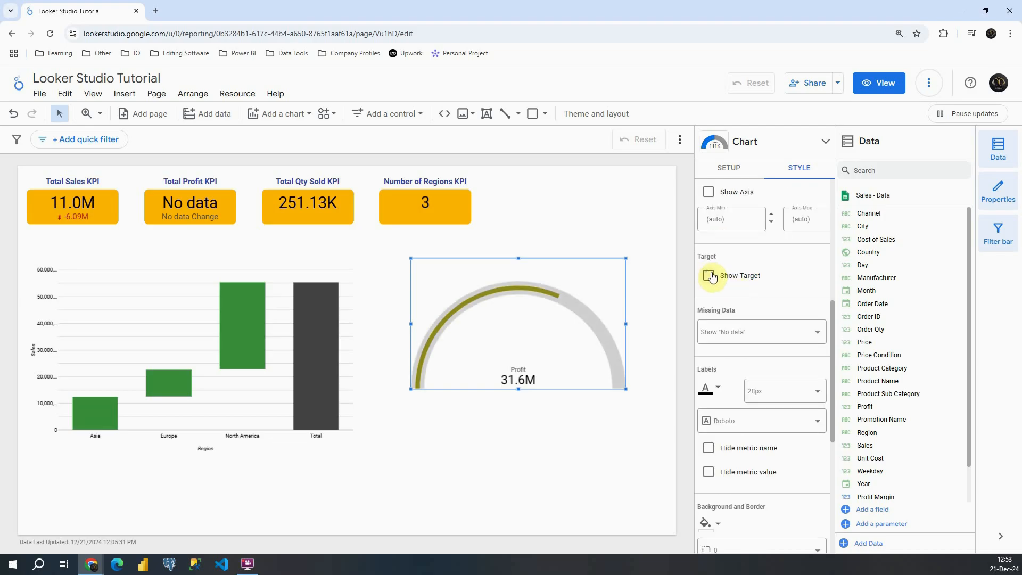
- Show a target marker on the gauge with a 40,000,000 target value
left_click(708, 275)
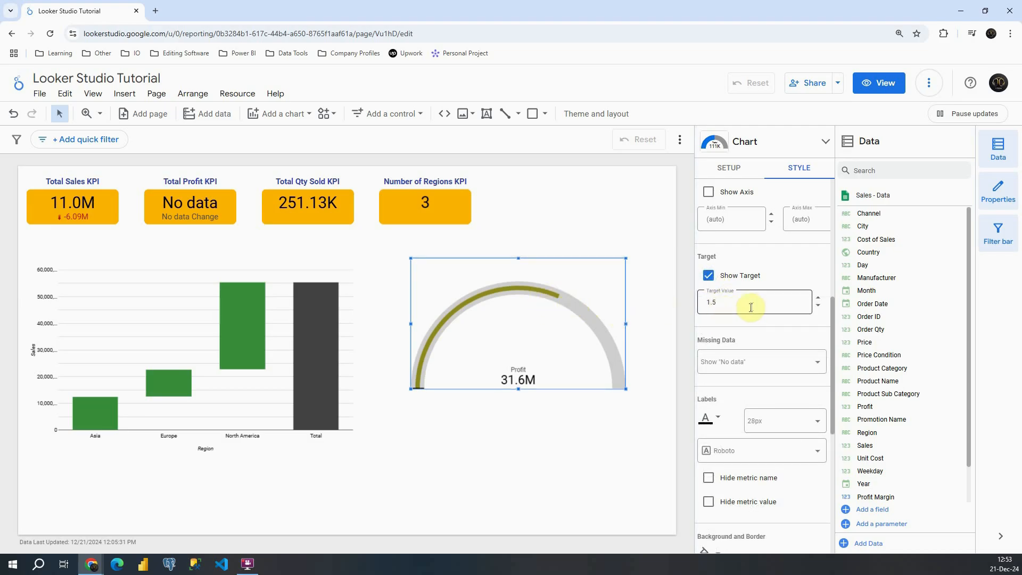
left_click(750, 301)
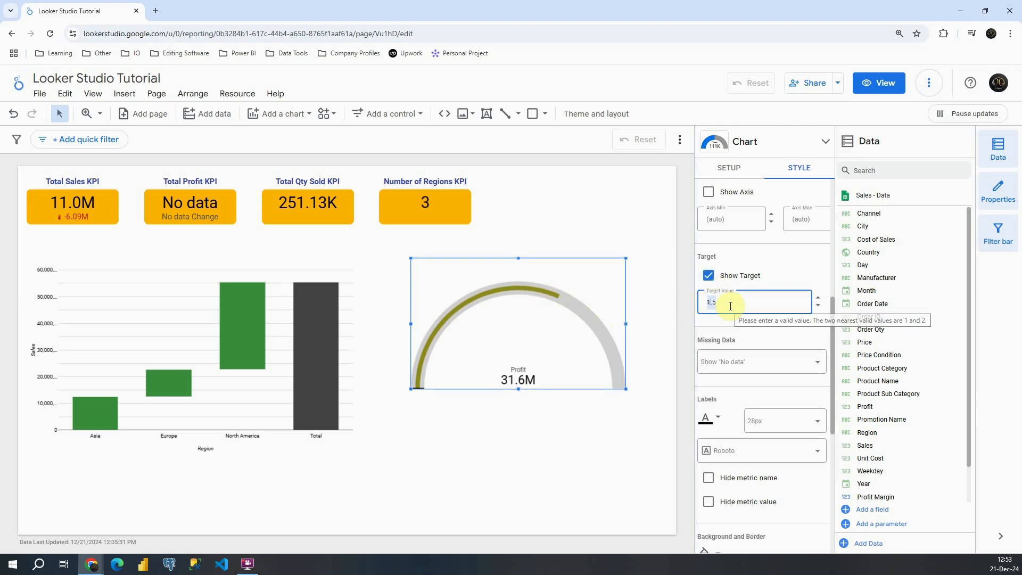
type("40000000")
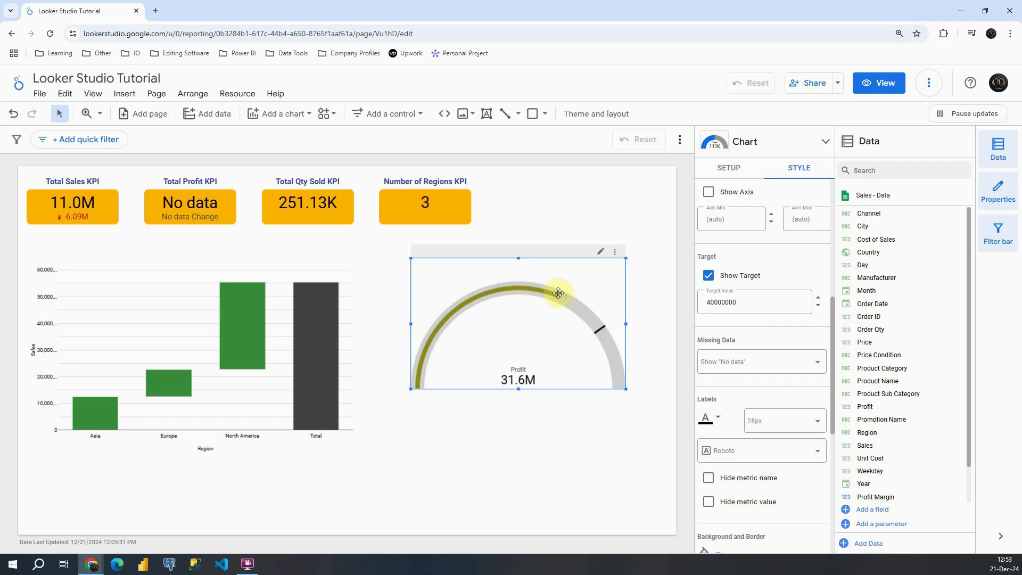
mouse_move(600, 328)
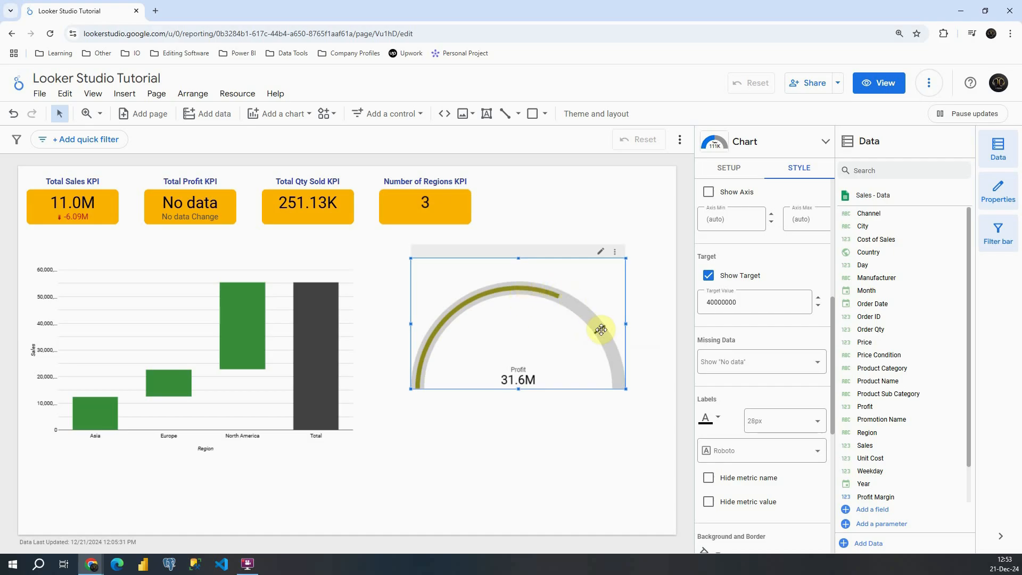
scroll("down", 3)
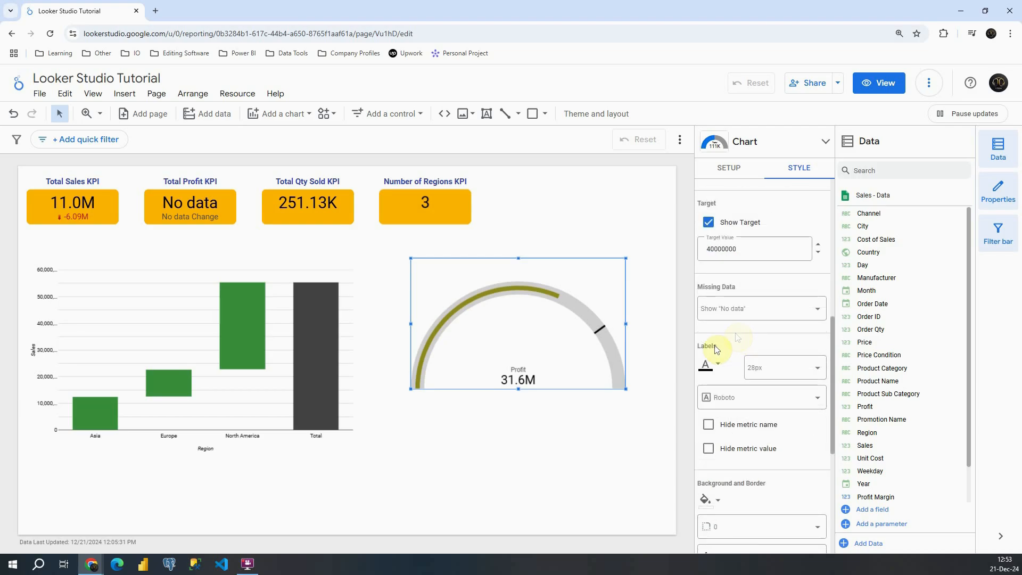
scroll("down", 3)
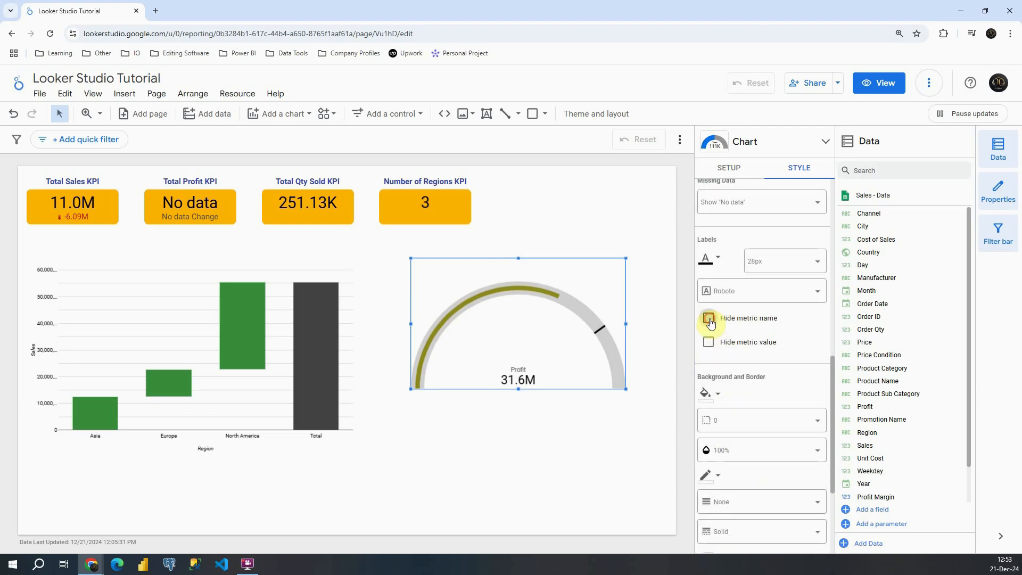
left_click(708, 342)
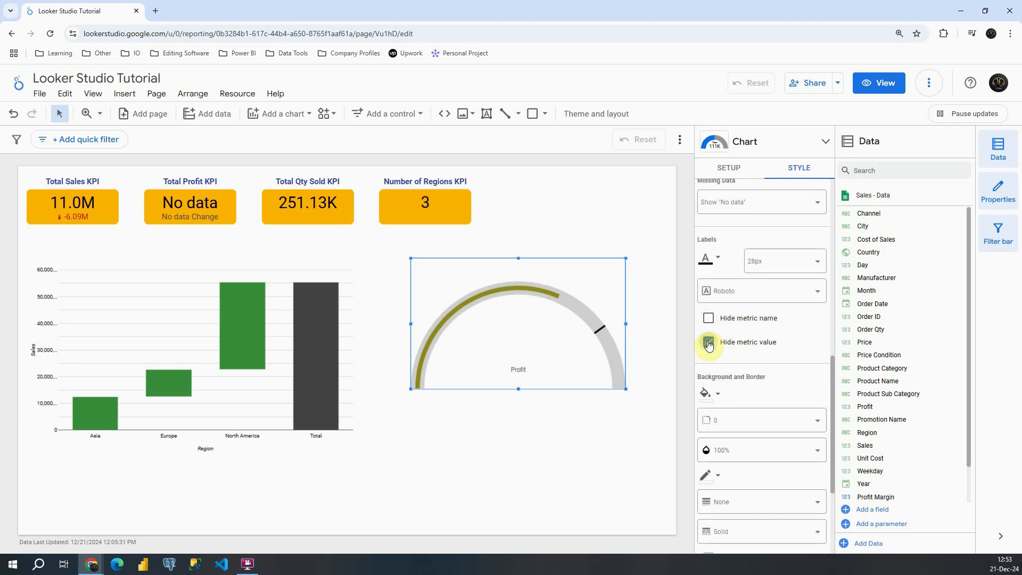
left_click(708, 343)
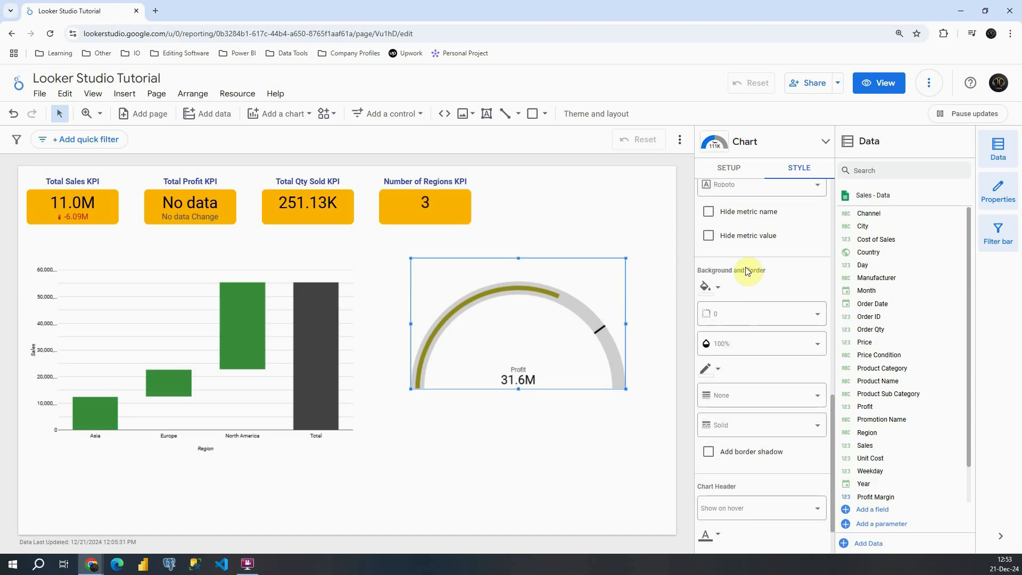
mouse_move(704, 270)
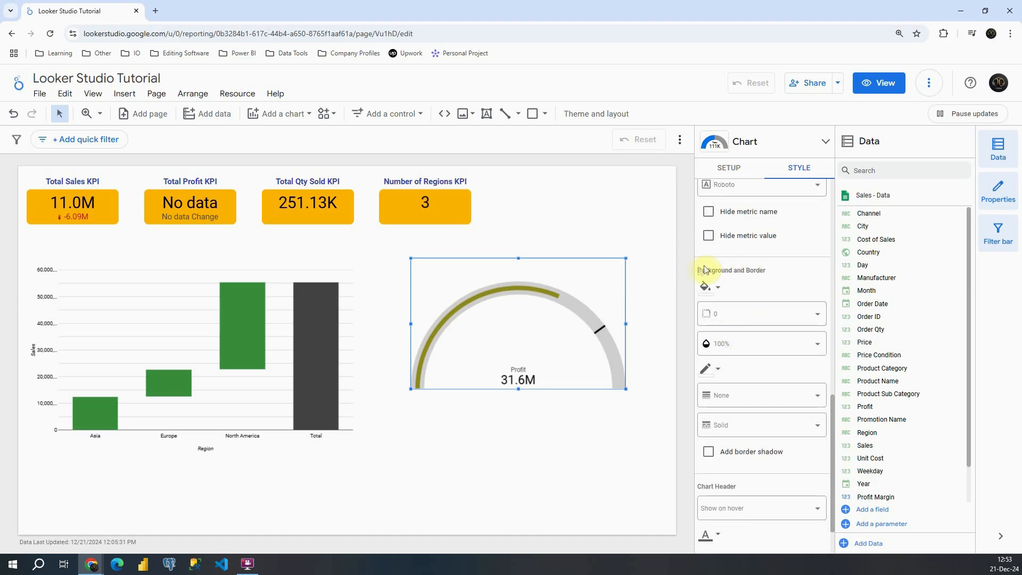